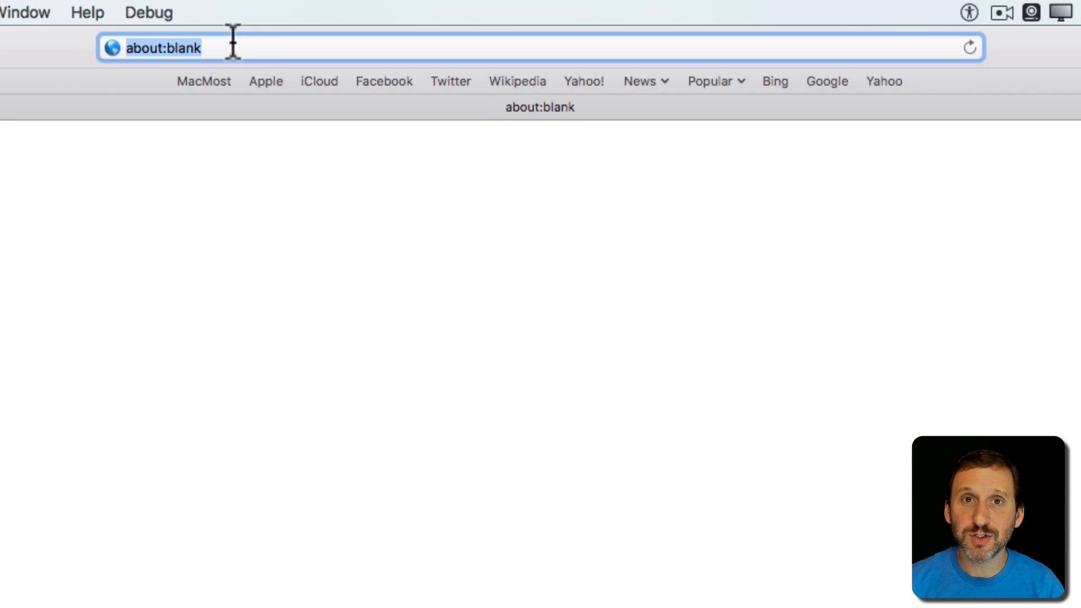
Enter 'war of 1812' in the address field to search with Google
text(macmo)
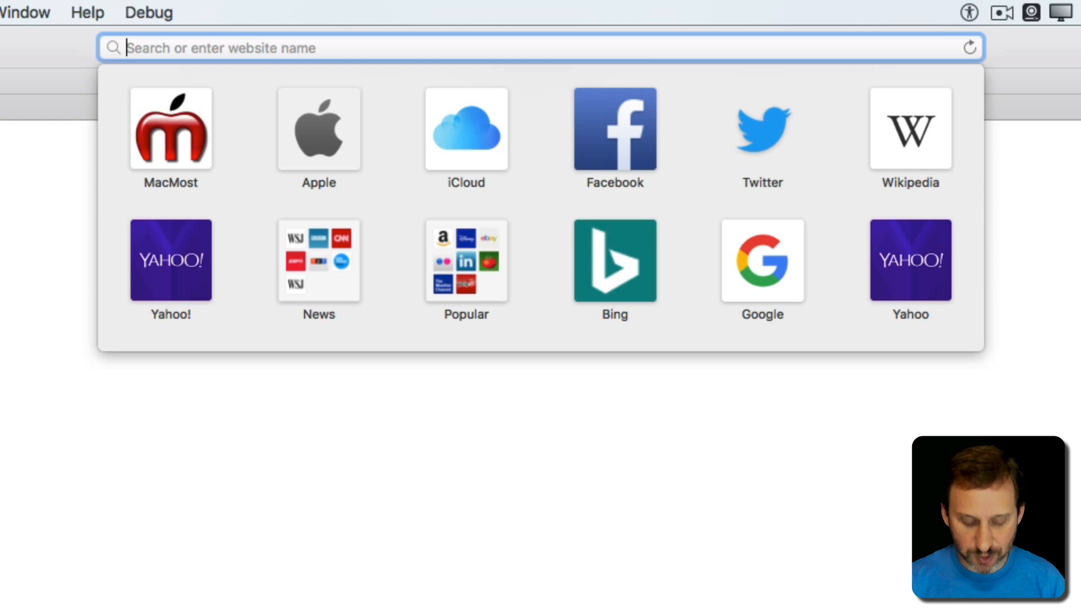
text(war of 1812)
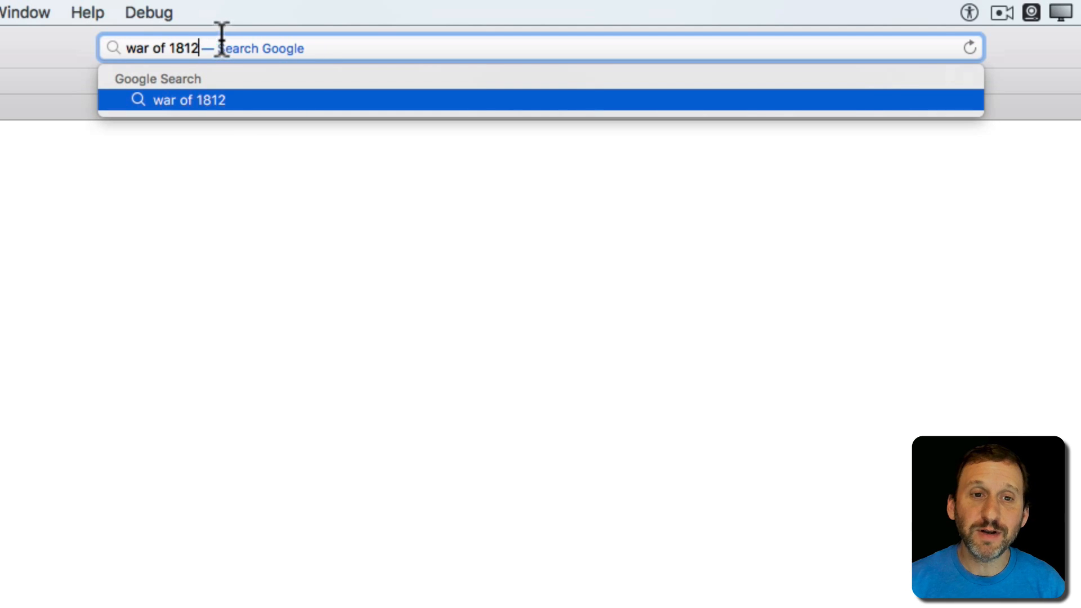
mouse_move(286, 49)
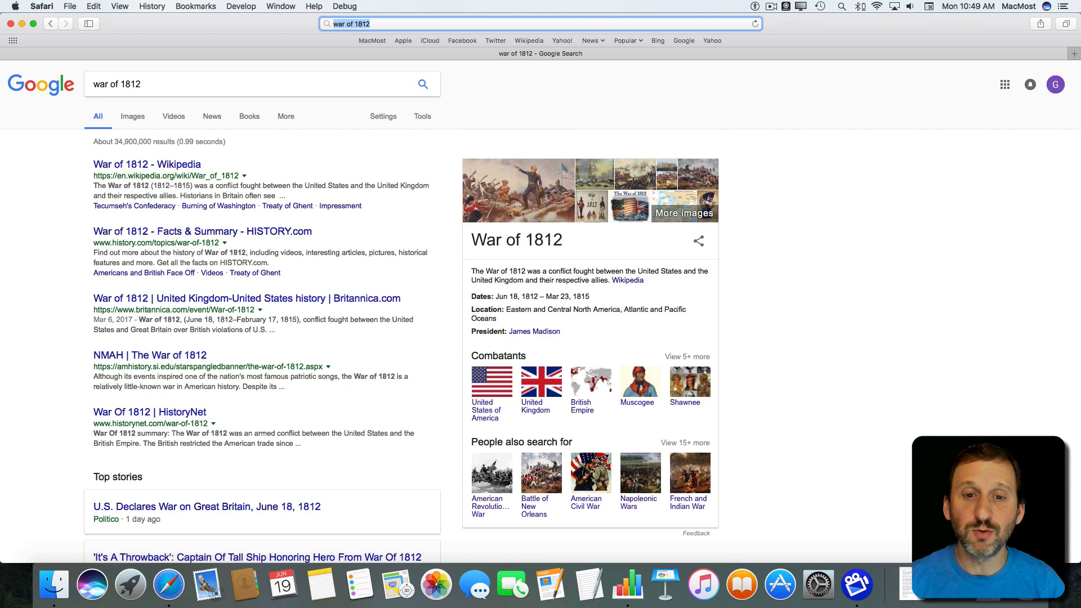
mouse_move(358, 111)
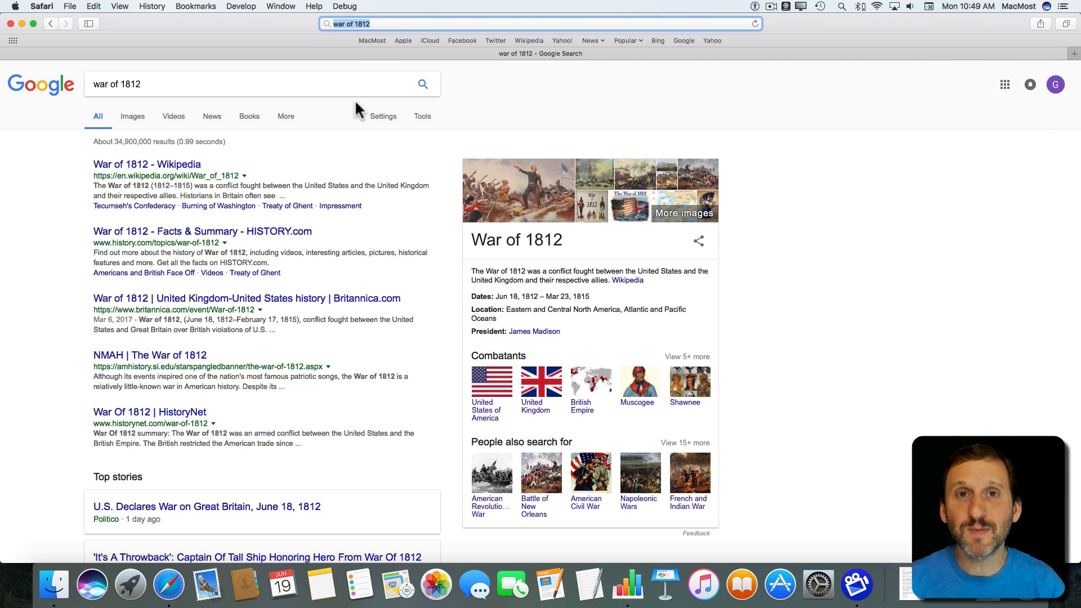
Show the Search preferences' engine list: Google, Yahoo, Bing and DuckDuckGo
click(41, 7)
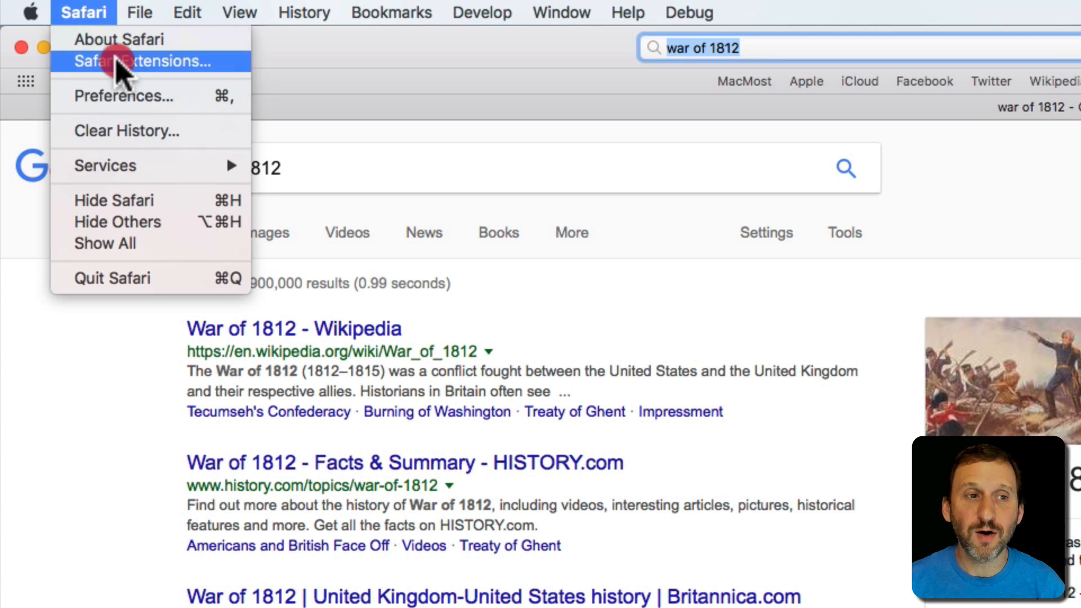
click(142, 60)
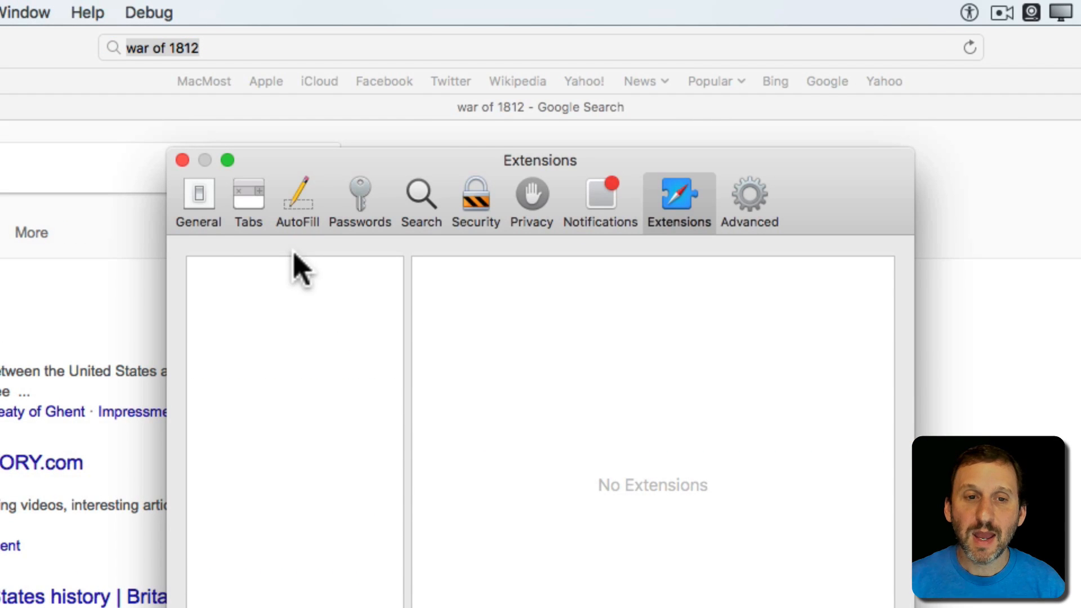
click(420, 200)
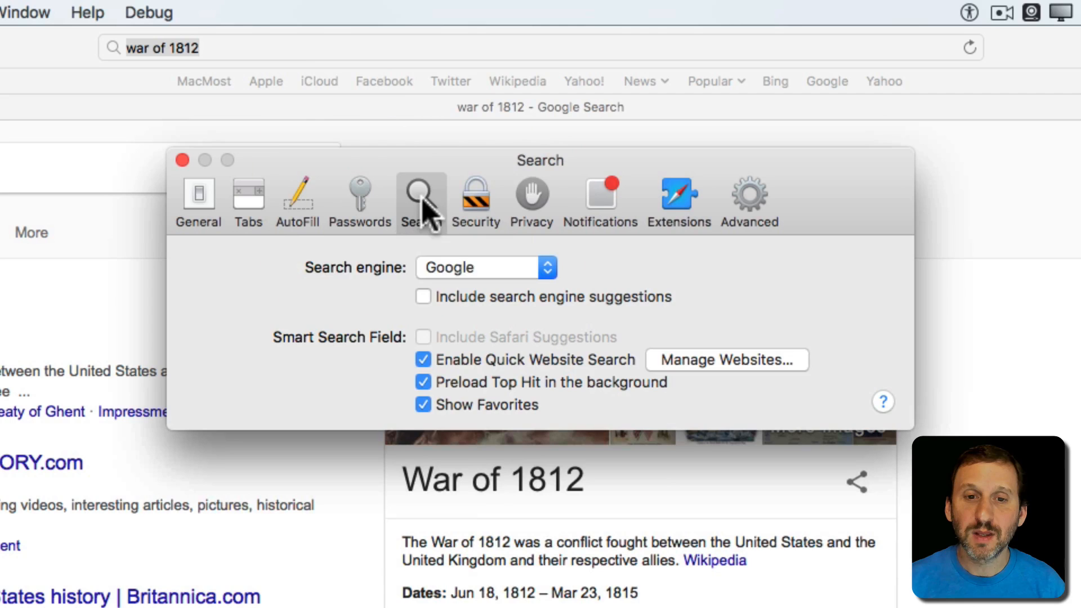
click(485, 268)
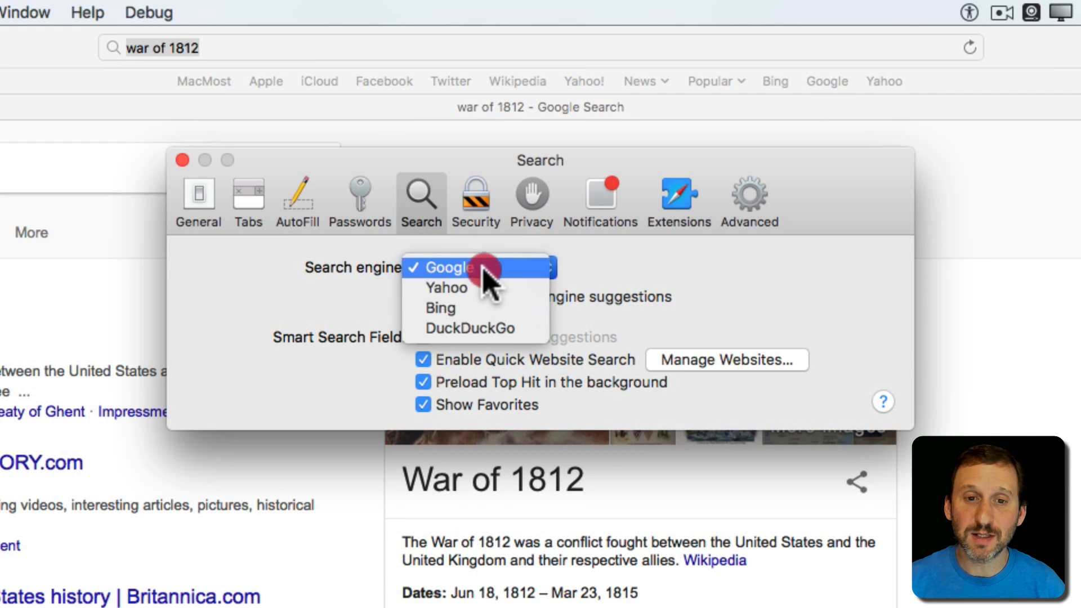
mouse_move(475, 328)
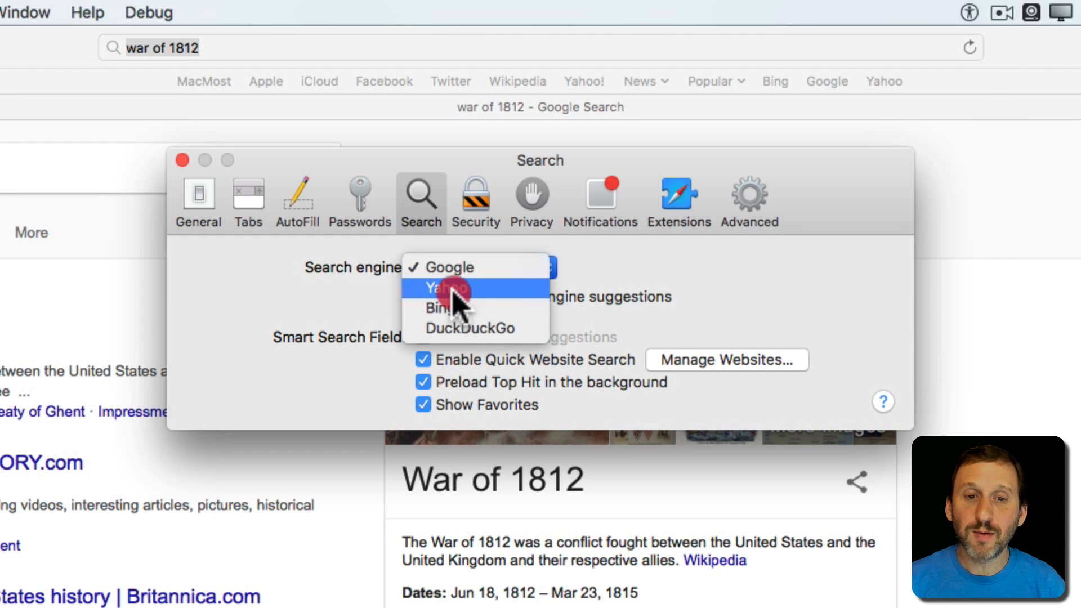
mouse_move(452, 308)
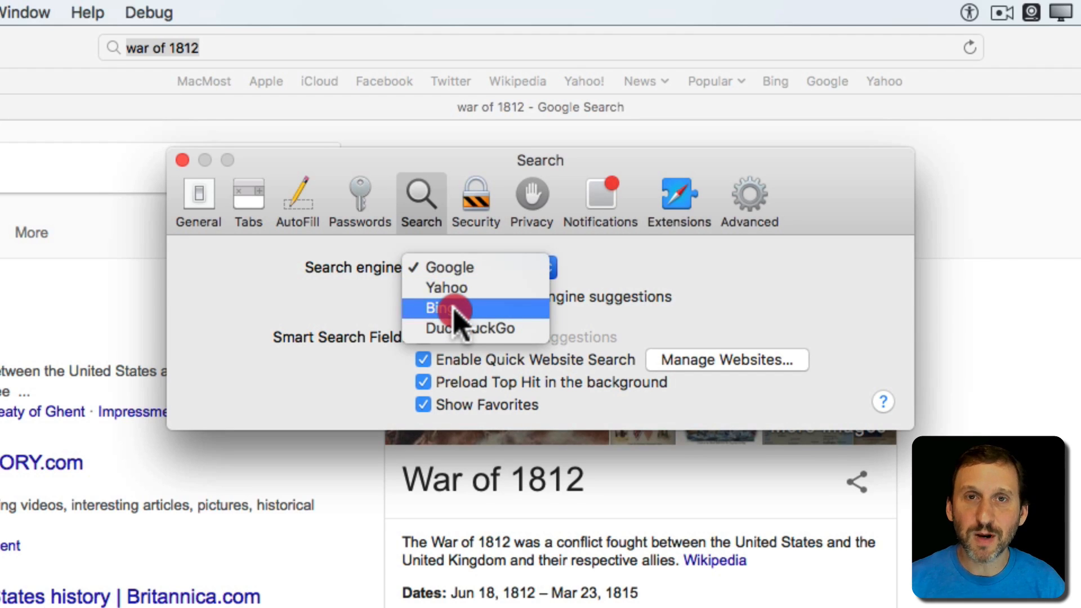
mouse_move(468, 328)
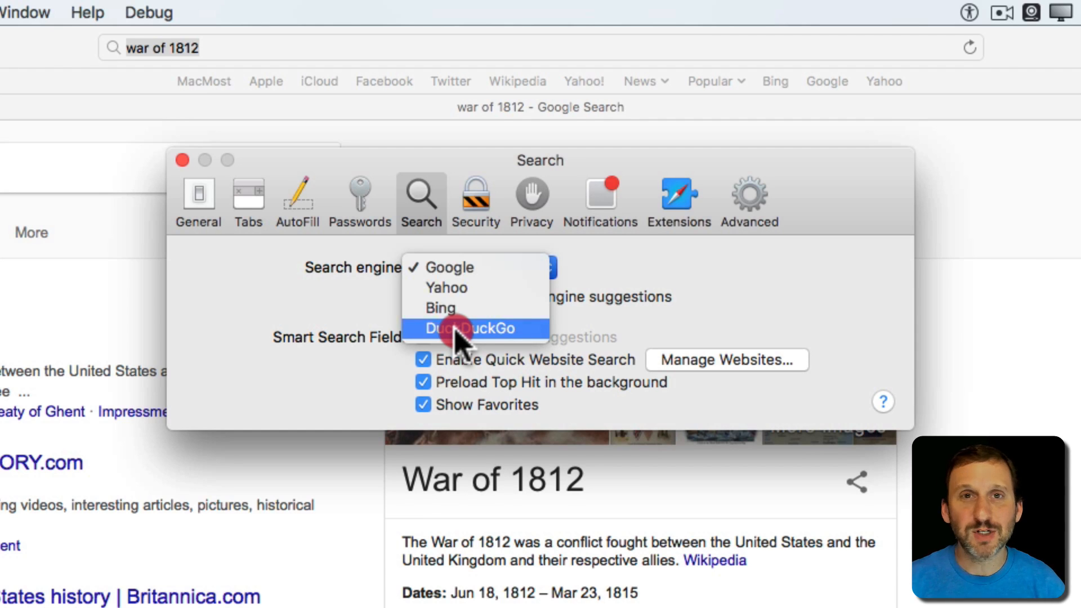
mouse_move(461, 282)
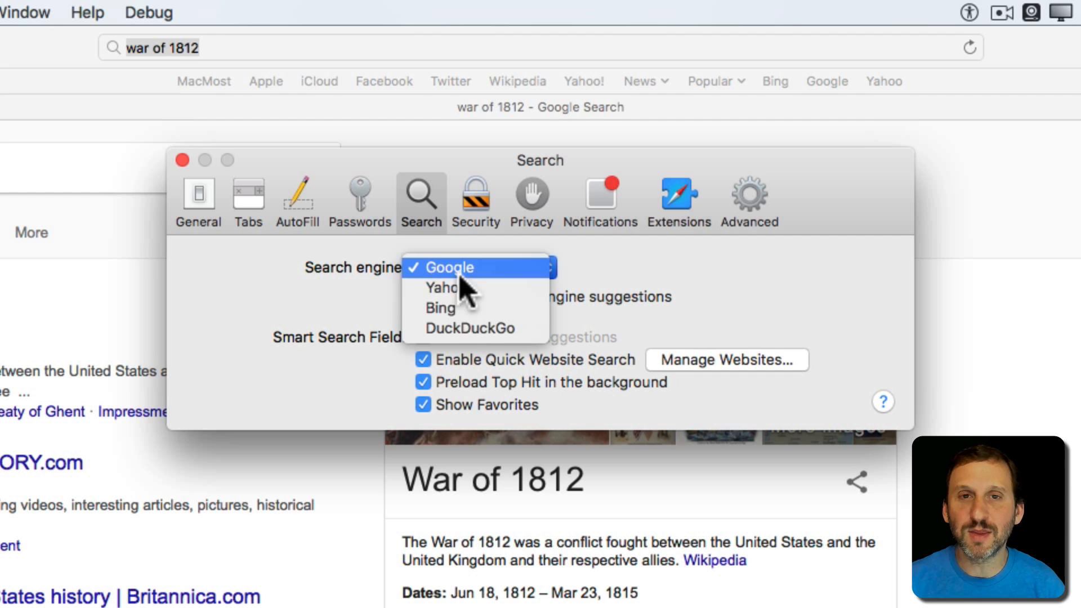
mouse_move(469, 327)
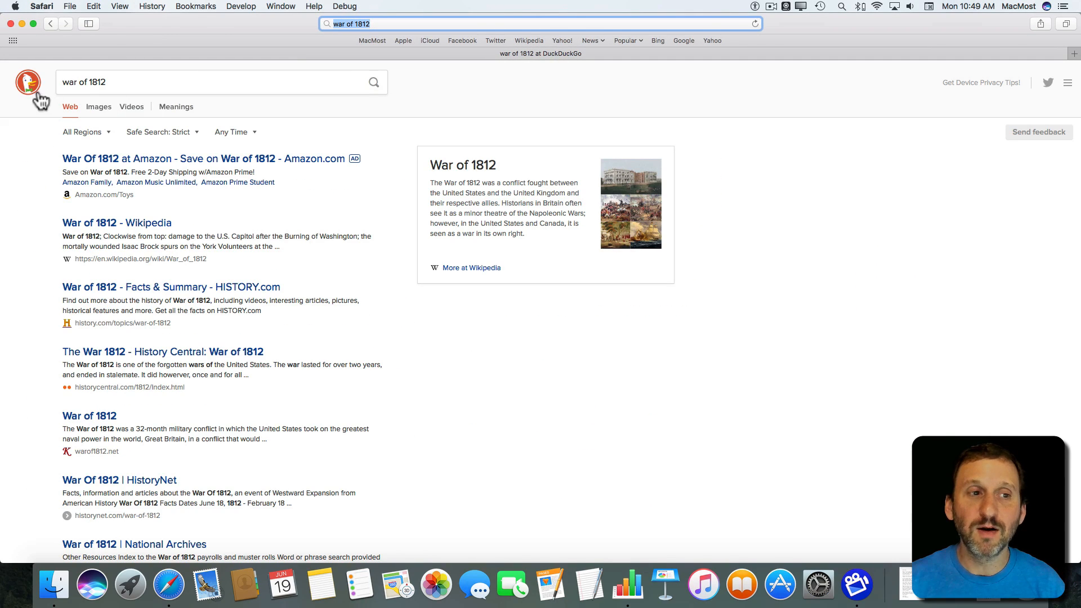
mouse_move(183, 124)
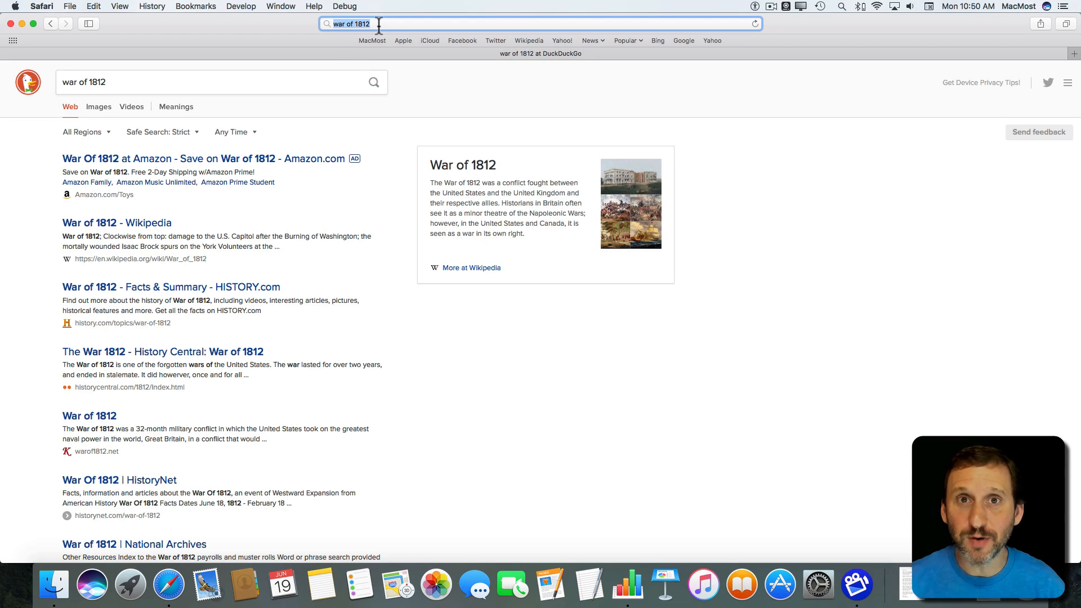
mouse_move(383, 41)
text(goo)
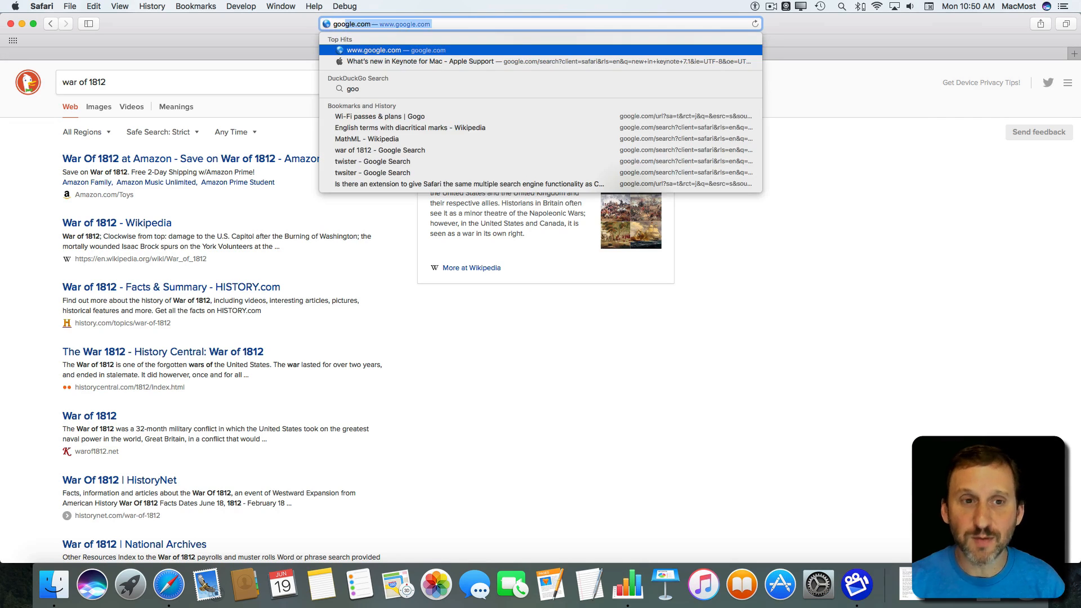
click(395, 50)
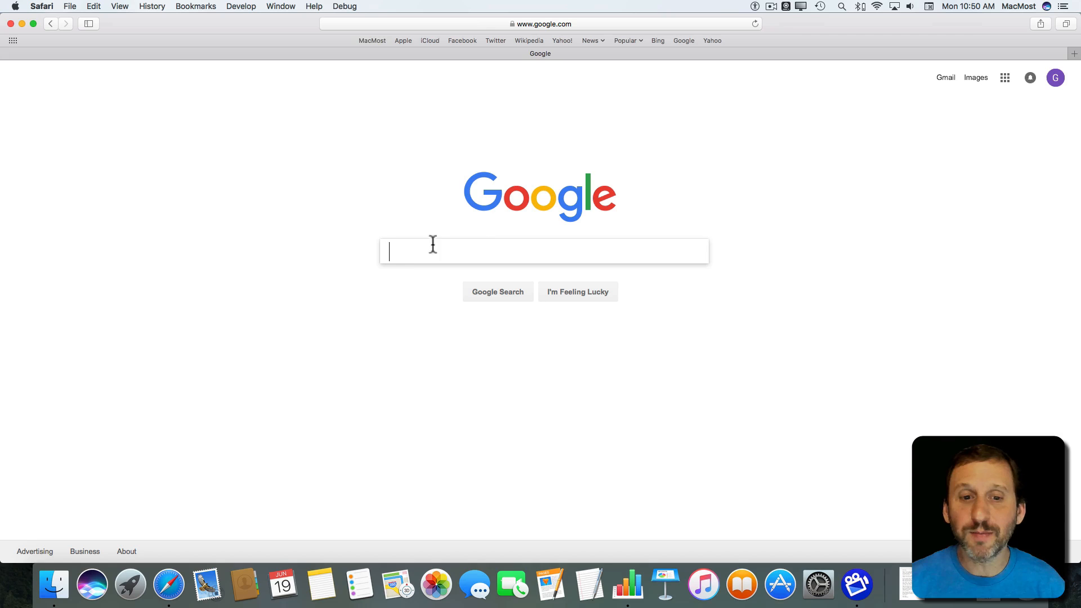
click(538, 24)
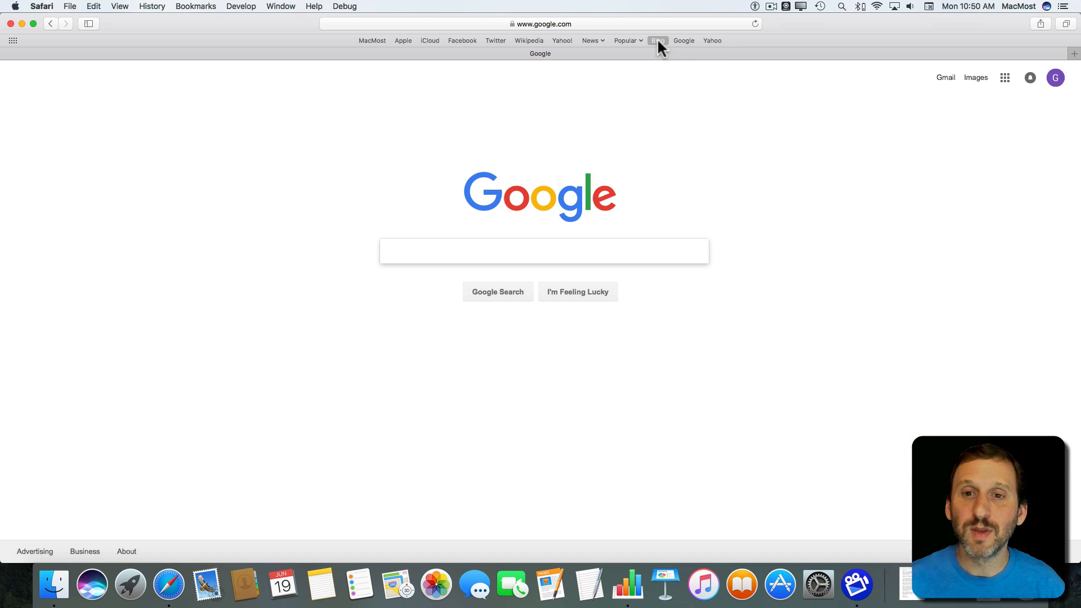
click(656, 40)
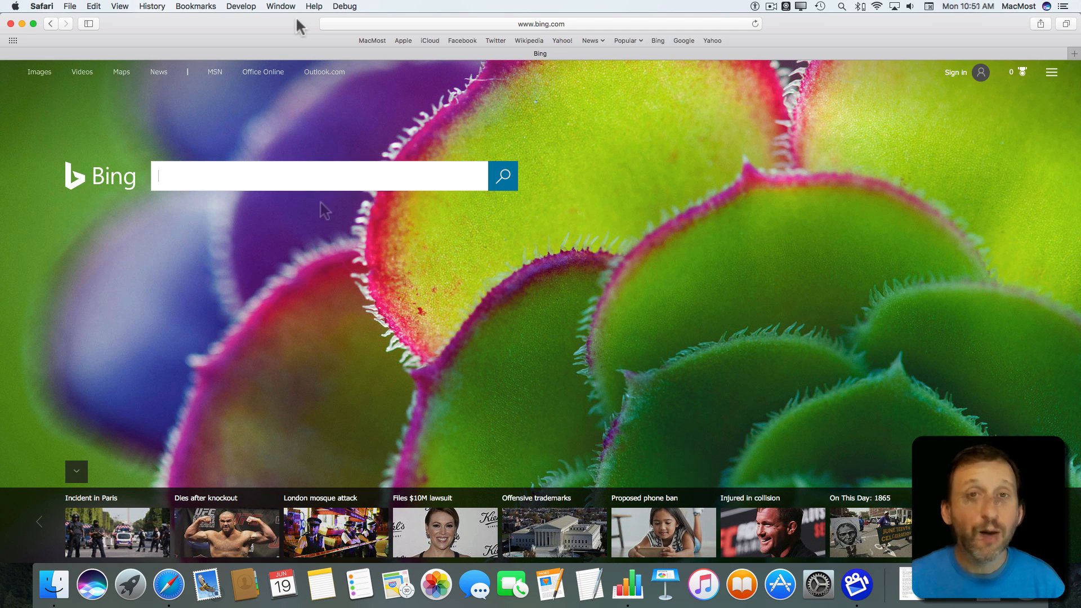
mouse_move(458, 101)
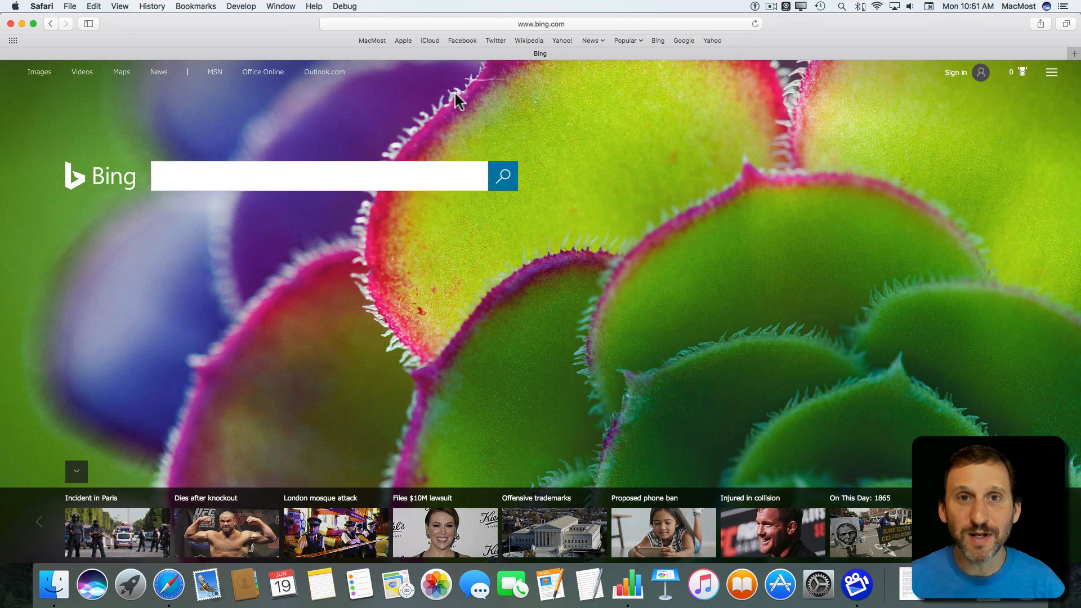
mouse_move(394, 36)
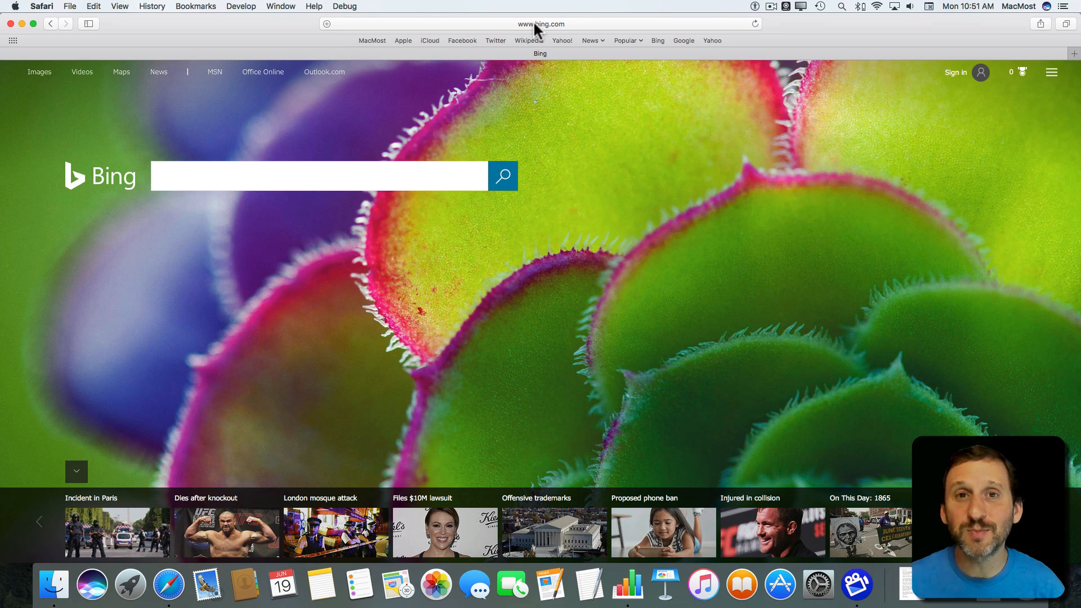
mouse_move(38, 6)
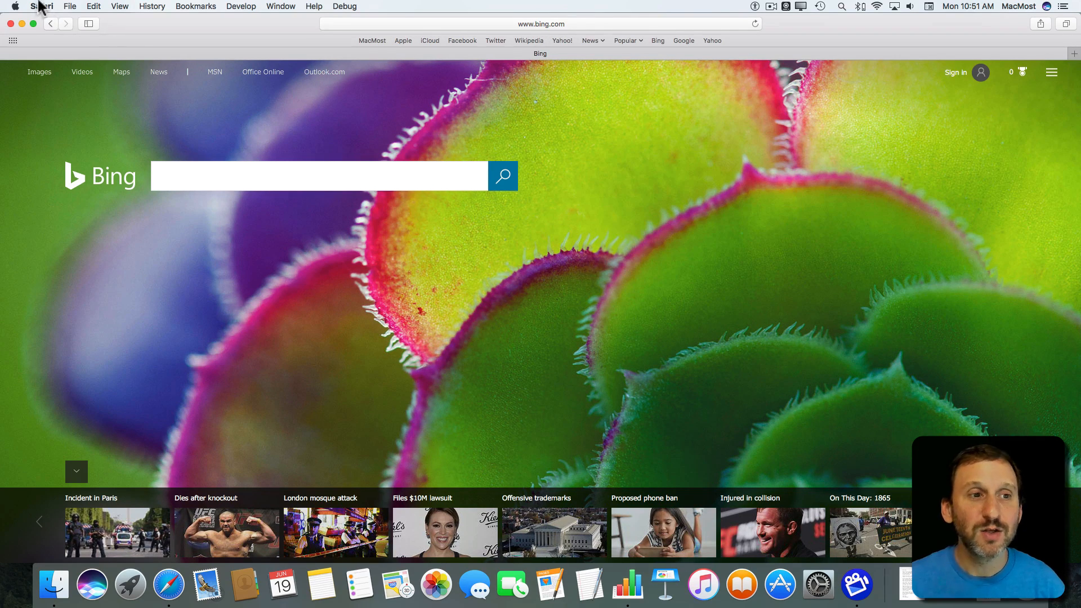
Search the Safari Extensions gallery for 'search'
click(42, 7)
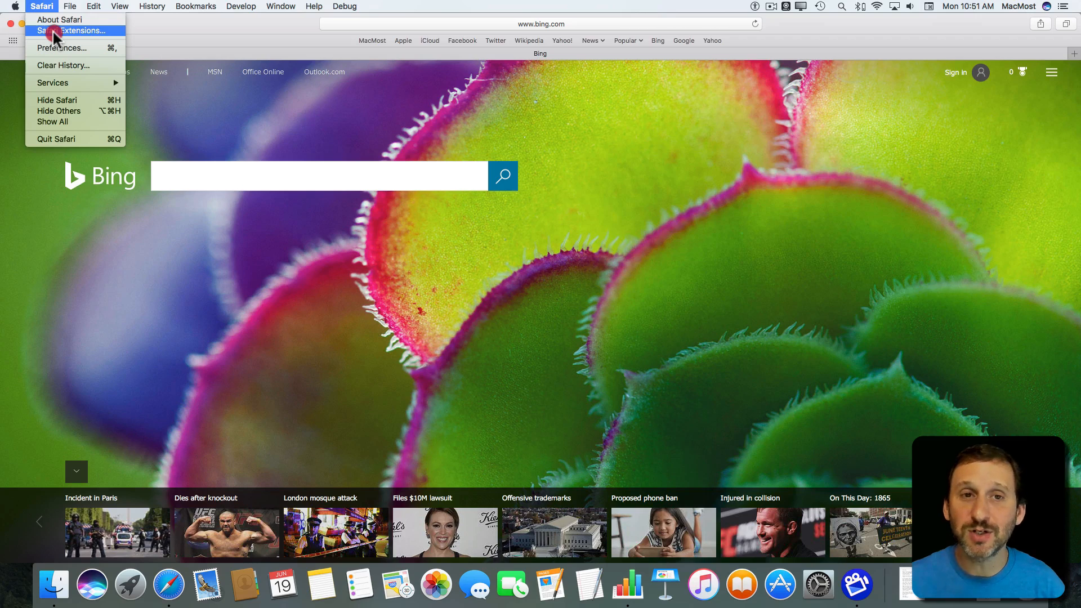
click(75, 30)
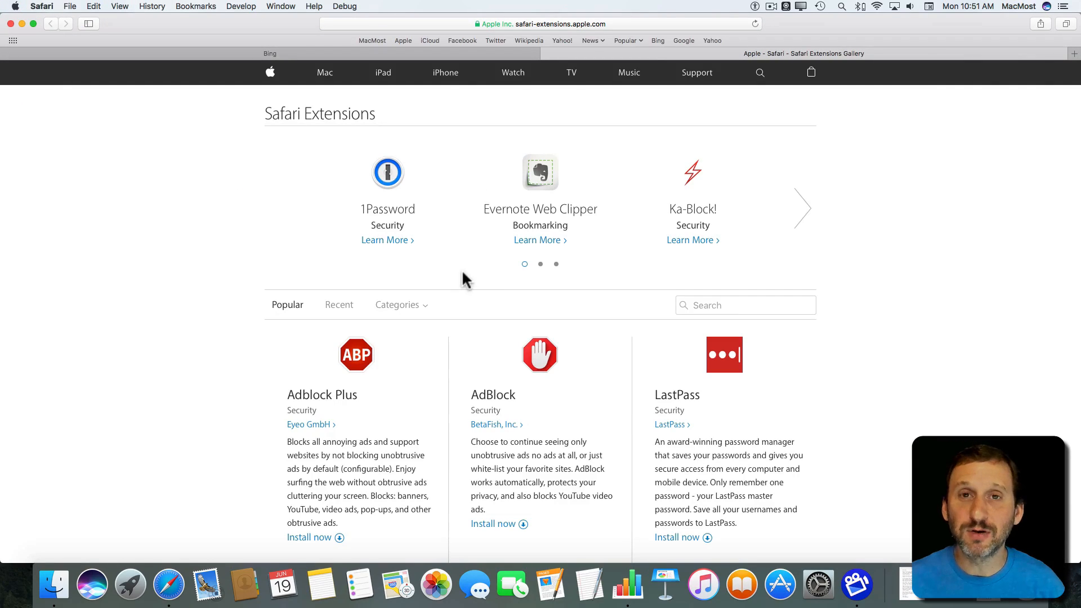
mouse_move(604, 214)
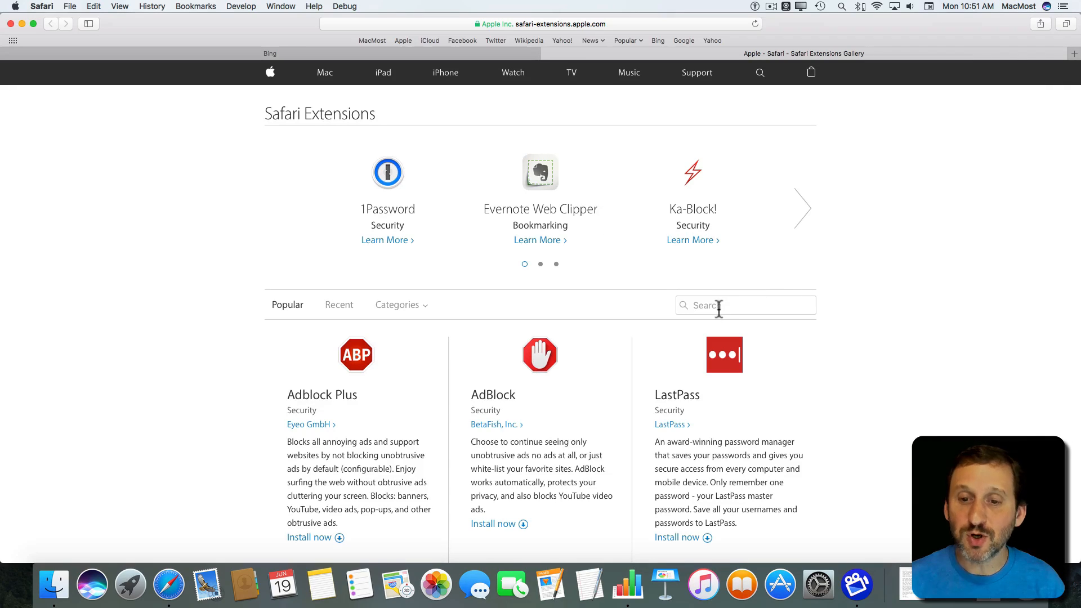
text(search)
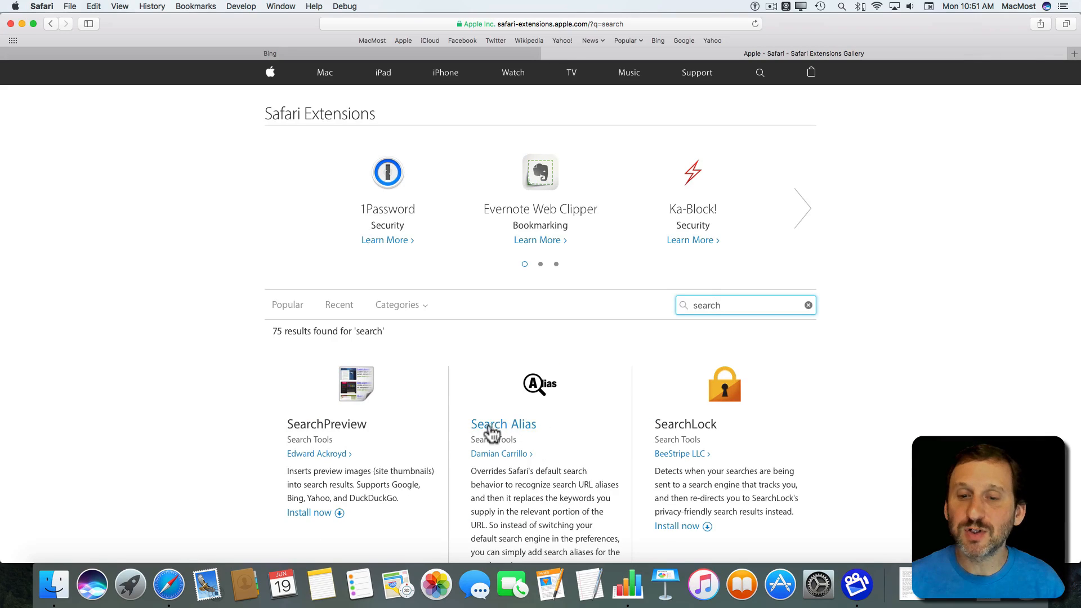
Scroll the gallery results down to the AnySearch extension
scroll(down, 3)
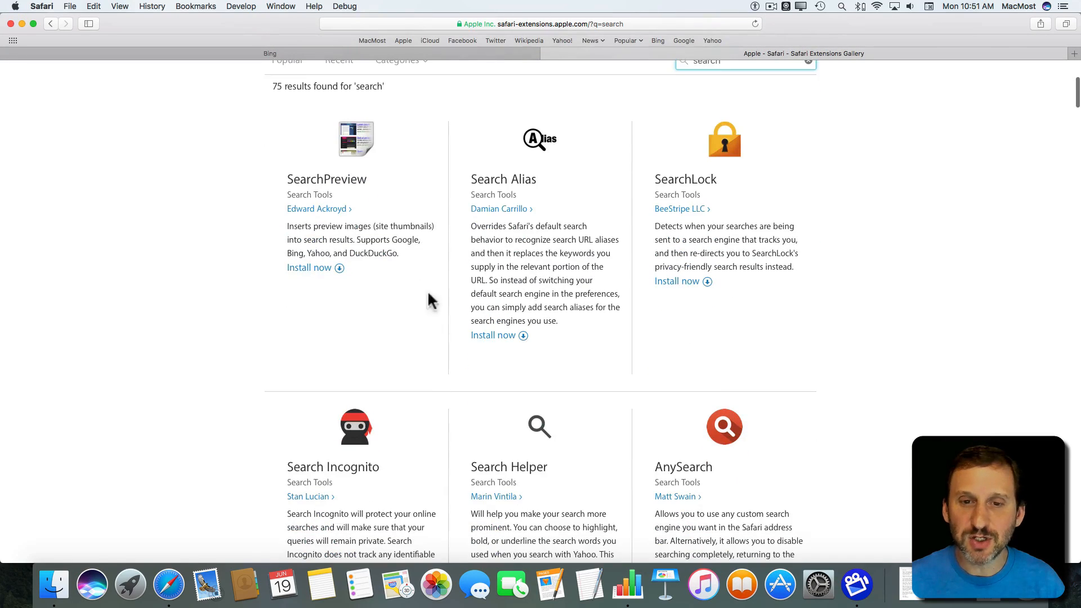
scroll(down, 3)
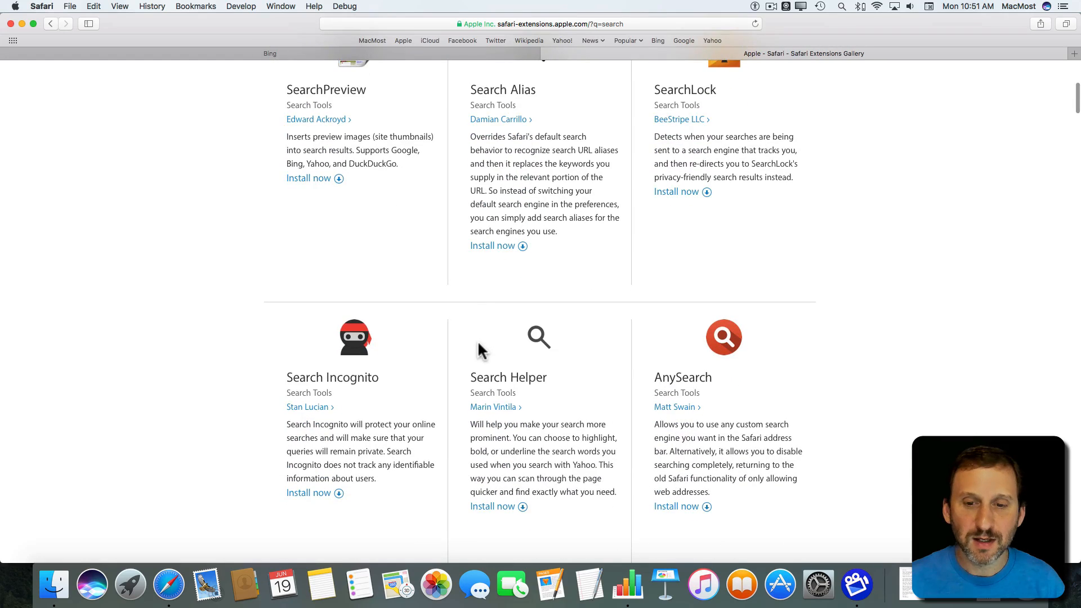
scroll(down, 3)
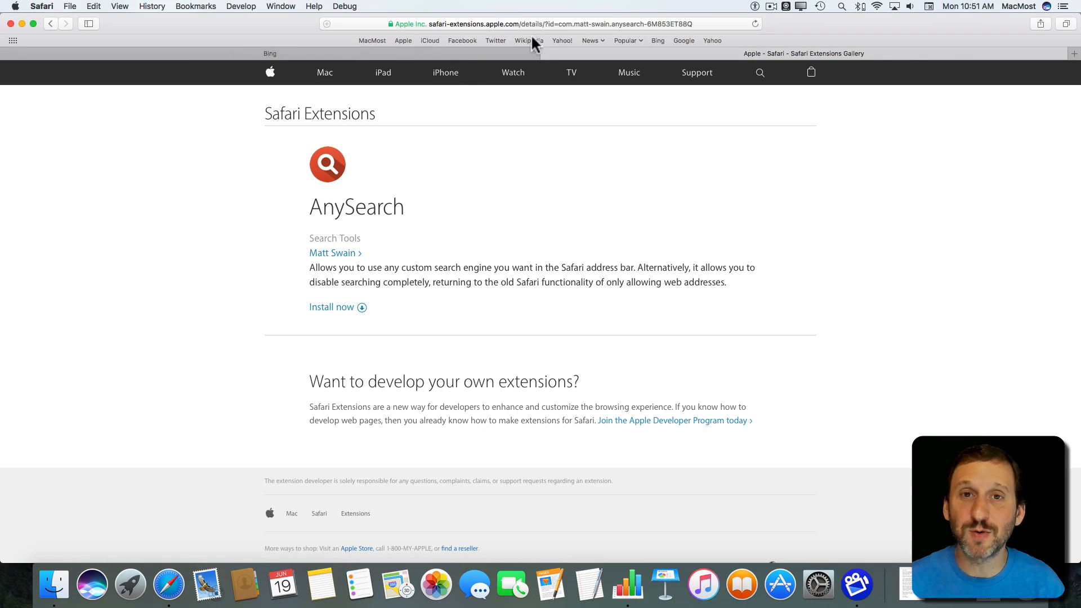
Install AnySearch and pick IMDb as its search engine in Preferences > Extensions
click(331, 307)
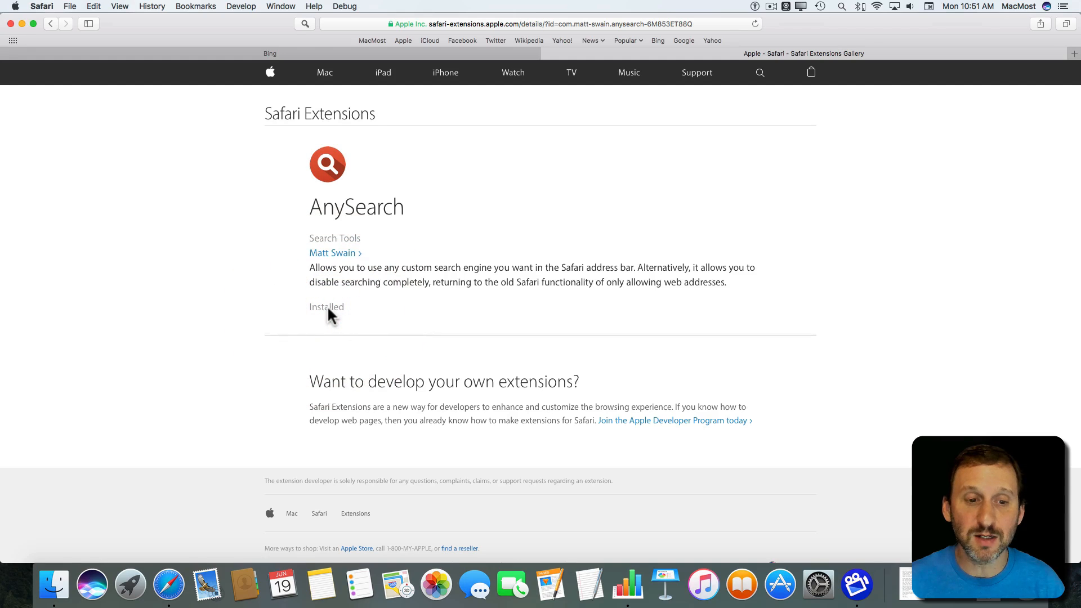
click(42, 7)
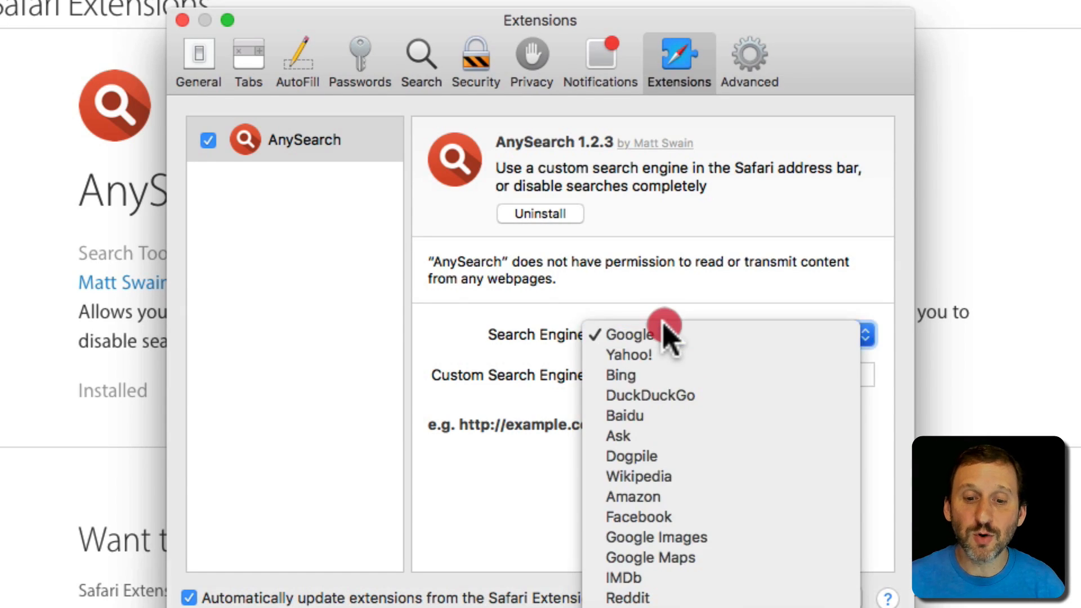
mouse_move(683, 324)
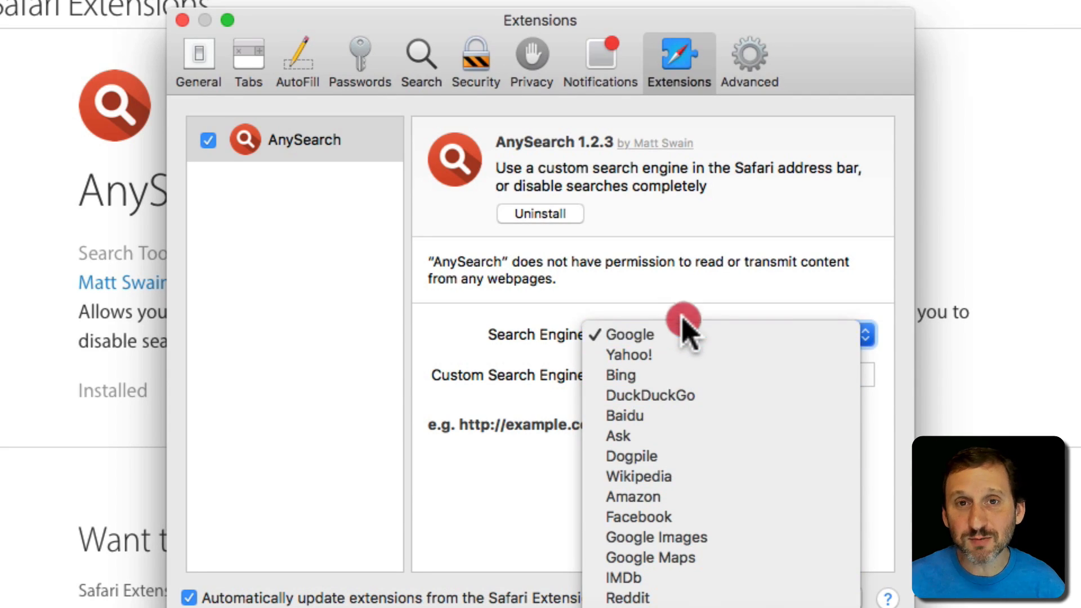
mouse_move(689, 586)
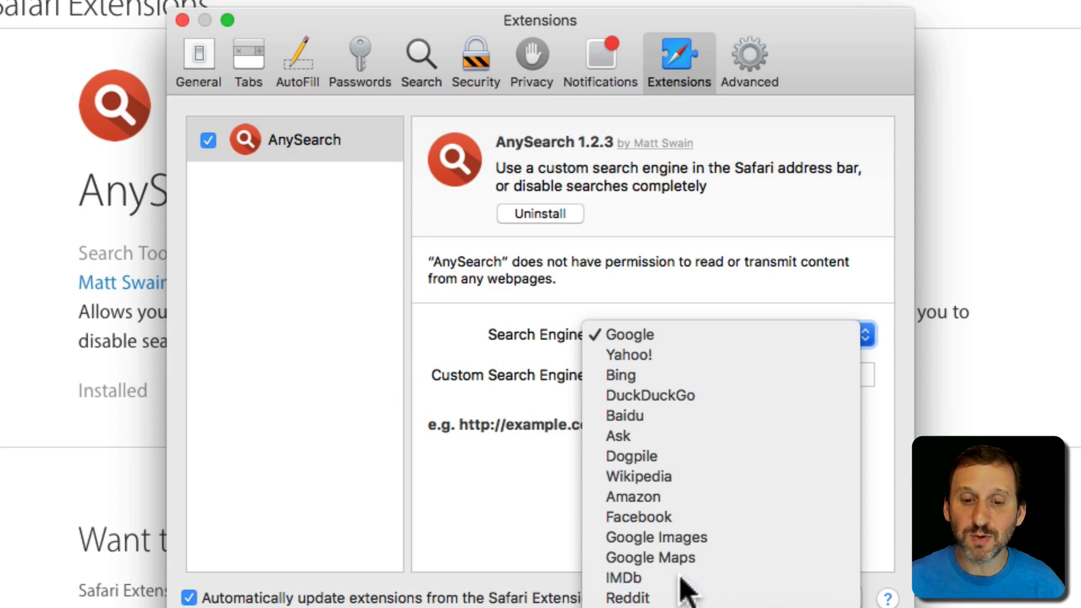
click(622, 577)
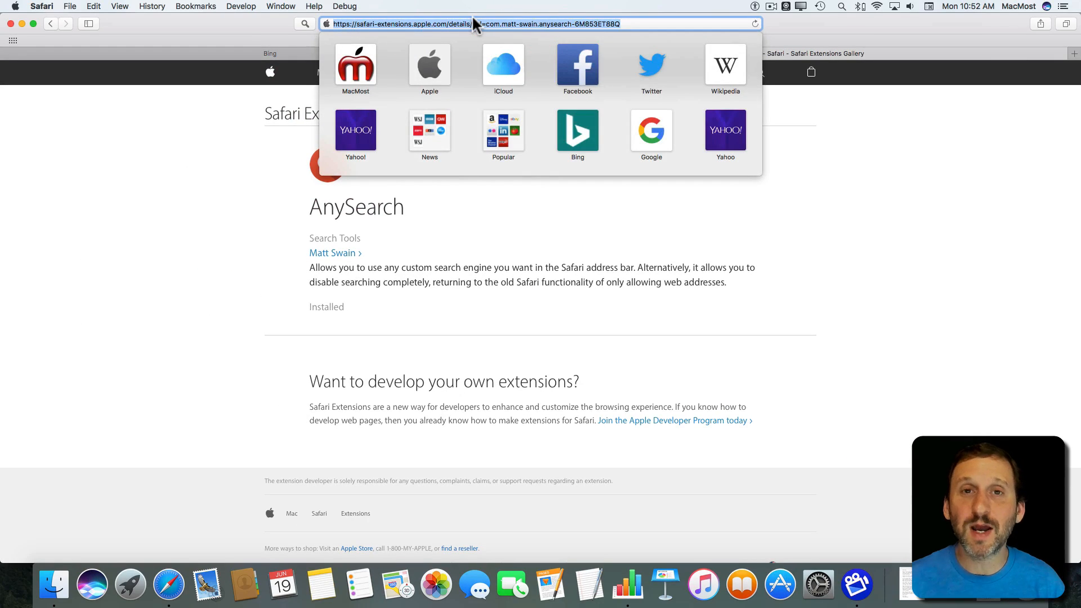
Search 'twister' from the address field, landing on IMDb's results page
text(twiste)
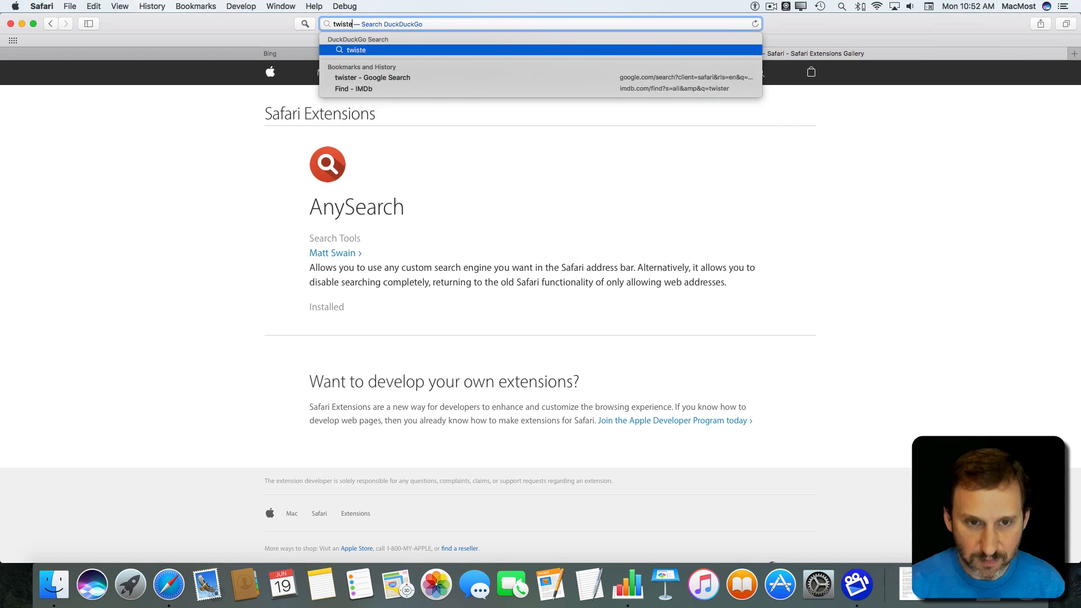
click(354, 87)
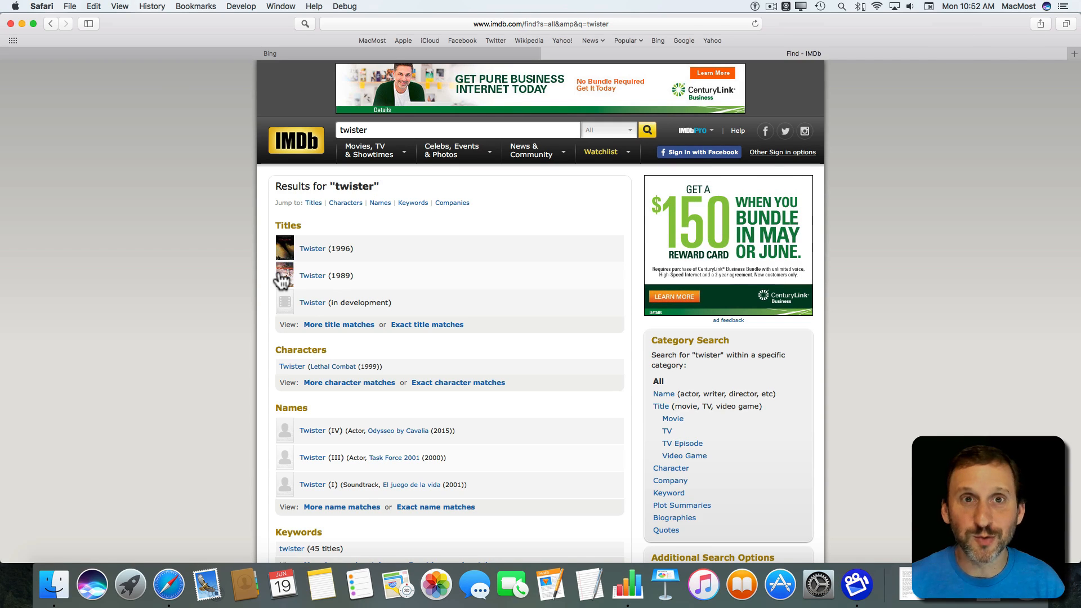
click(42, 7)
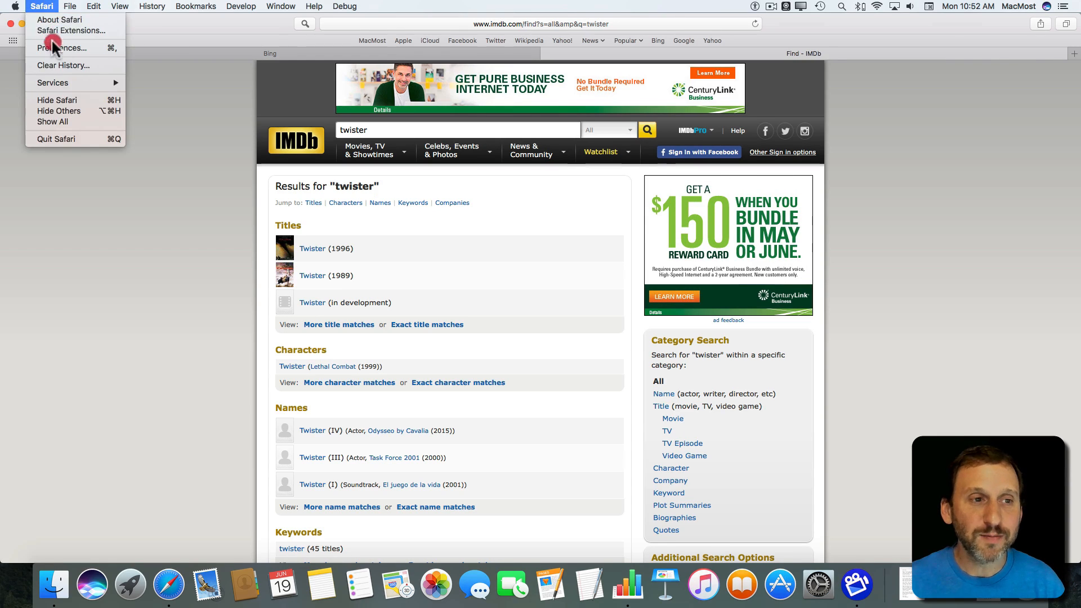
Reopen Preferences > Extensions showing AnySearch's engine set to IMDb
click(63, 48)
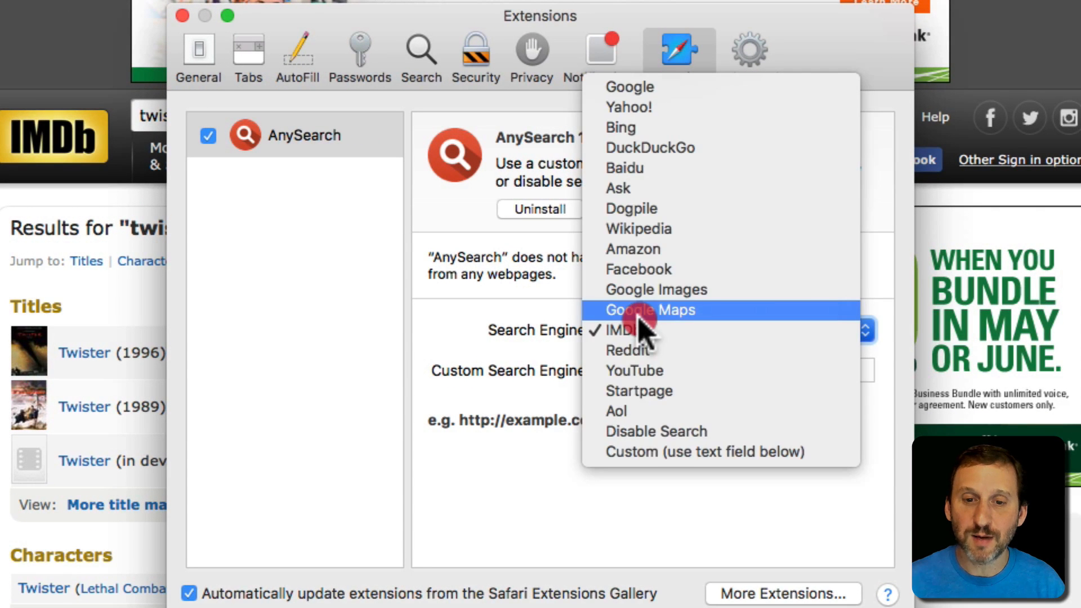
mouse_move(696, 210)
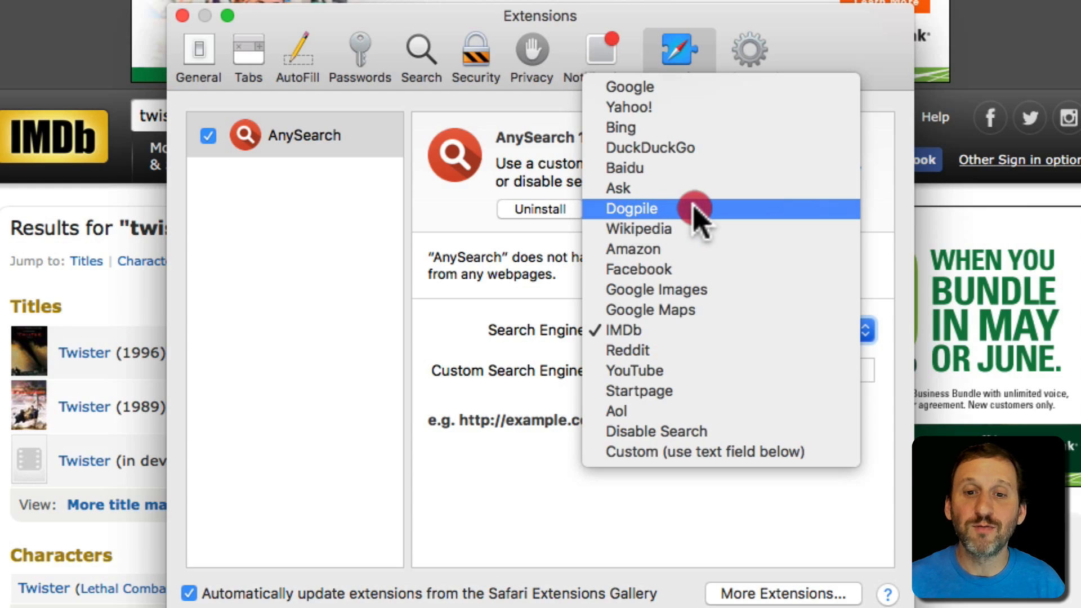
mouse_move(432, 210)
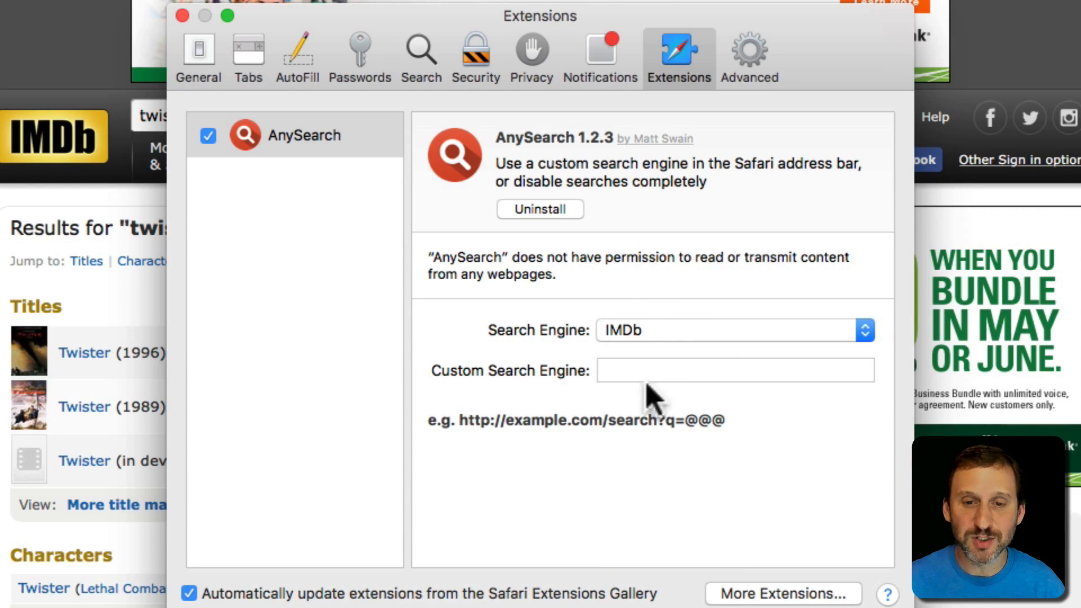
mouse_move(624, 445)
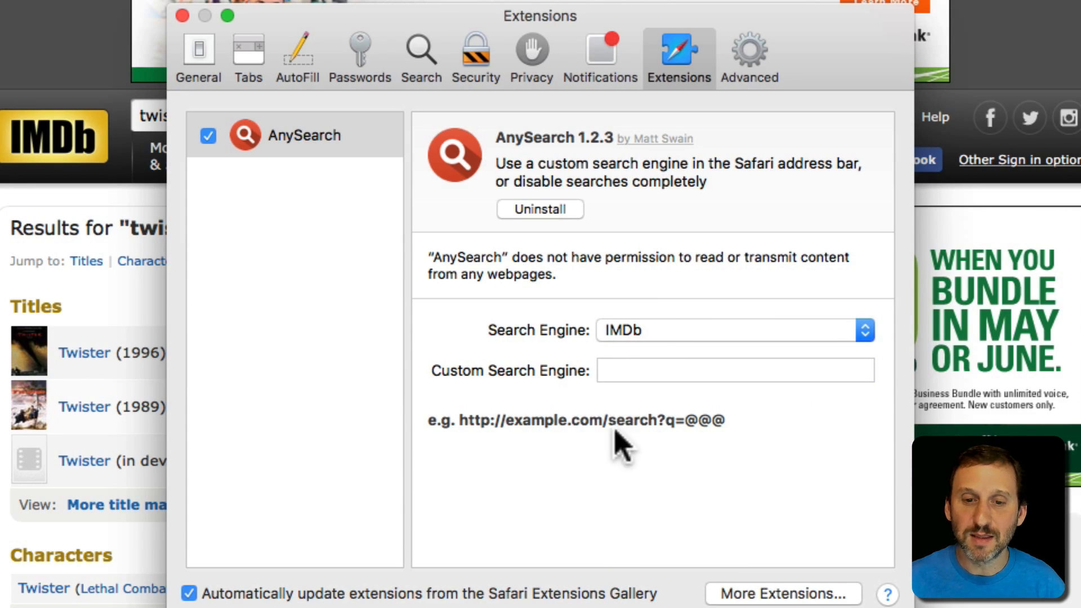
mouse_move(683, 438)
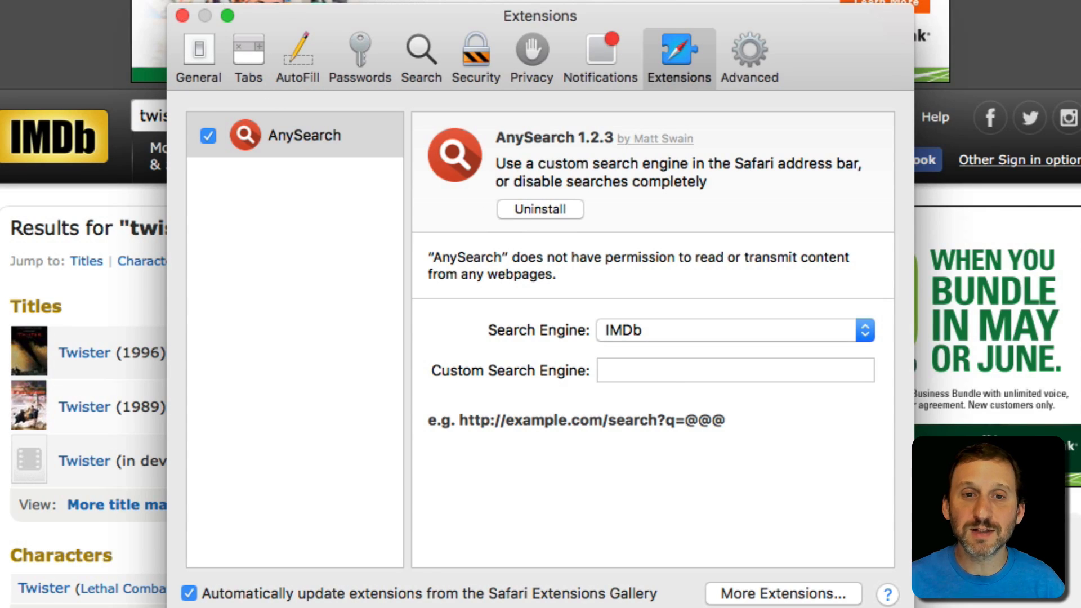
mouse_move(420, 69)
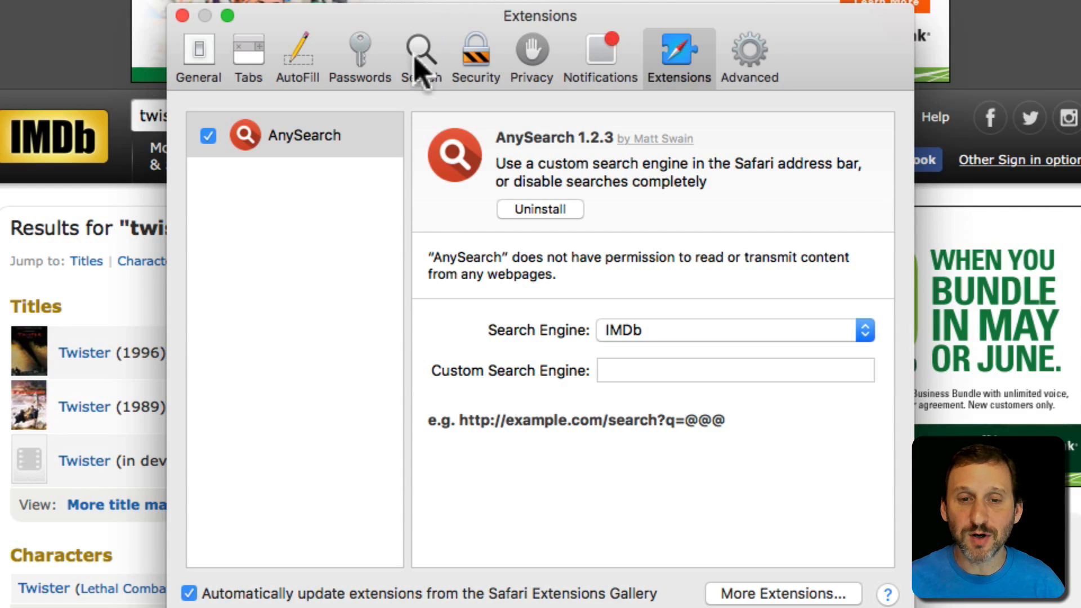
mouse_move(469, 270)
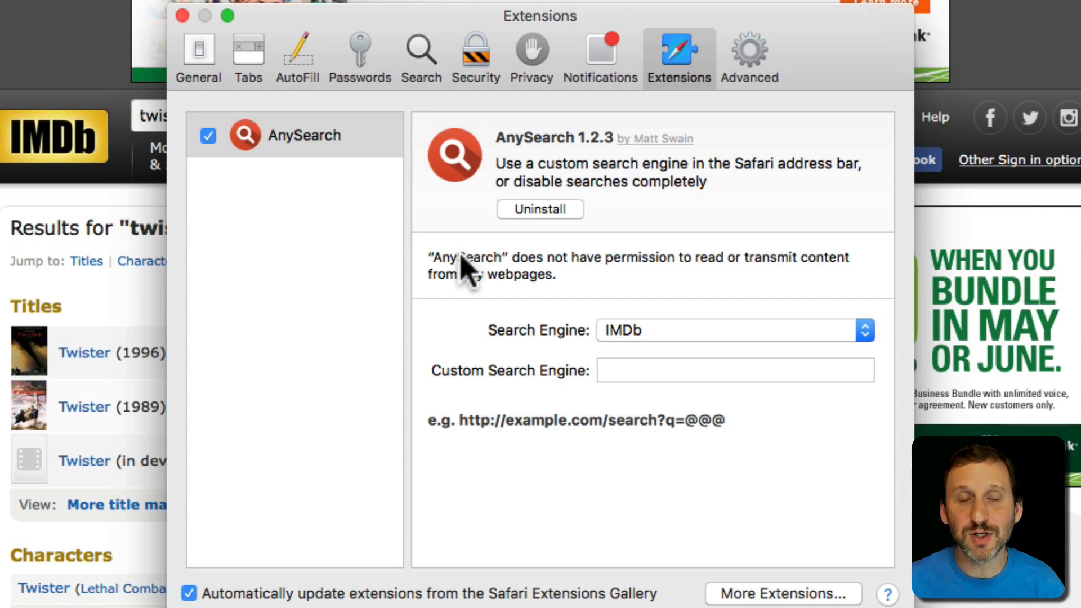